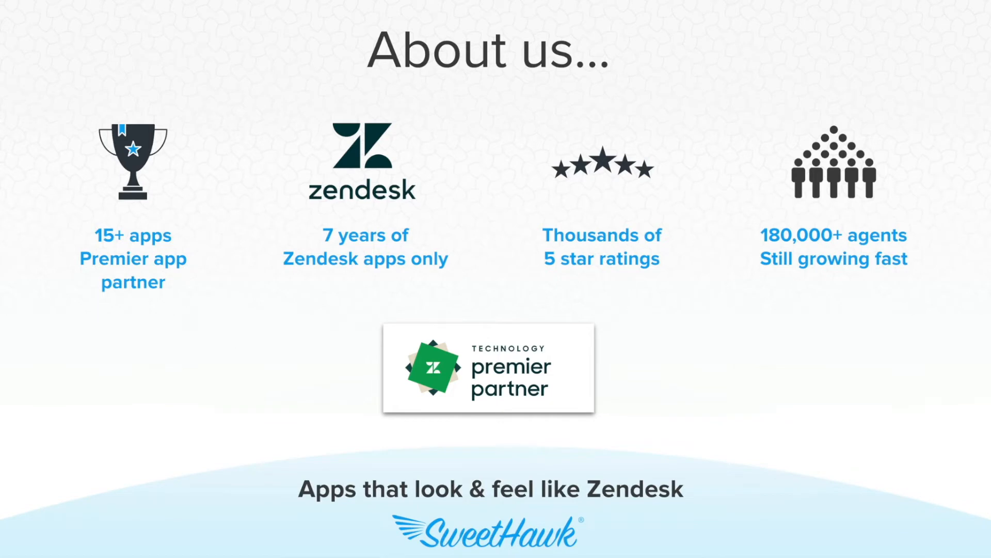
- Advance from the About us facts to the 'Super Suite of apps for Zendesk' slide
{"action": "key", "text": "Right"}
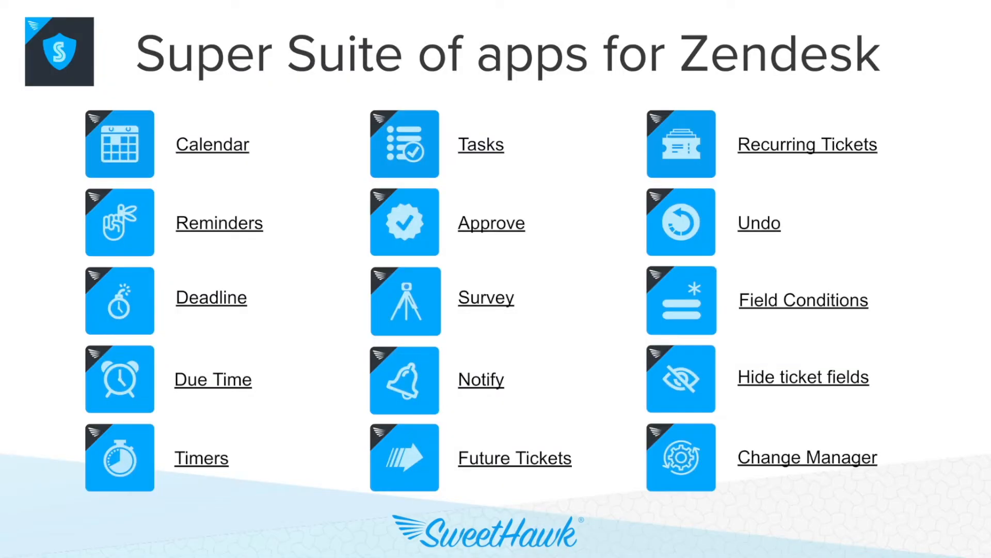